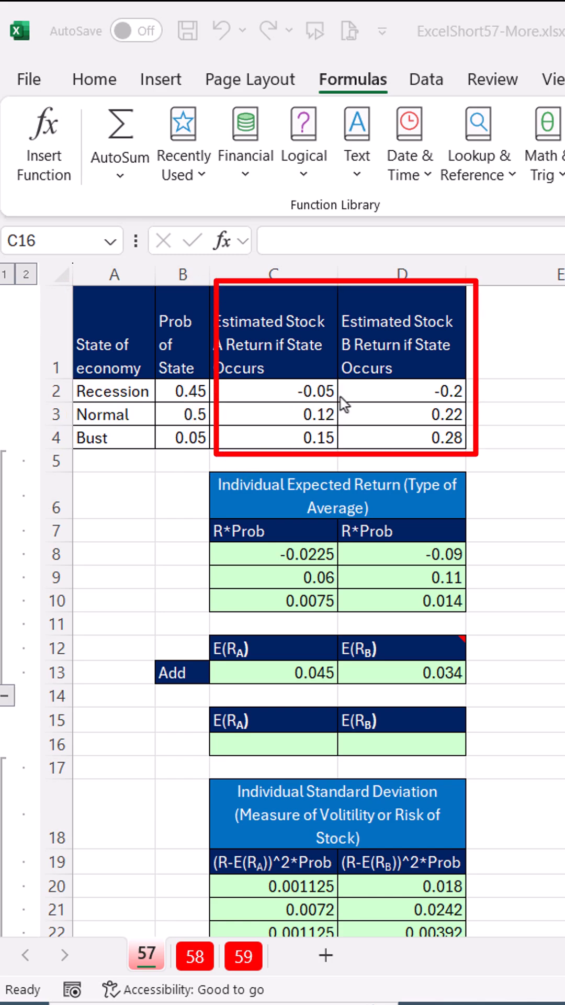
mouse_move(238, 664)
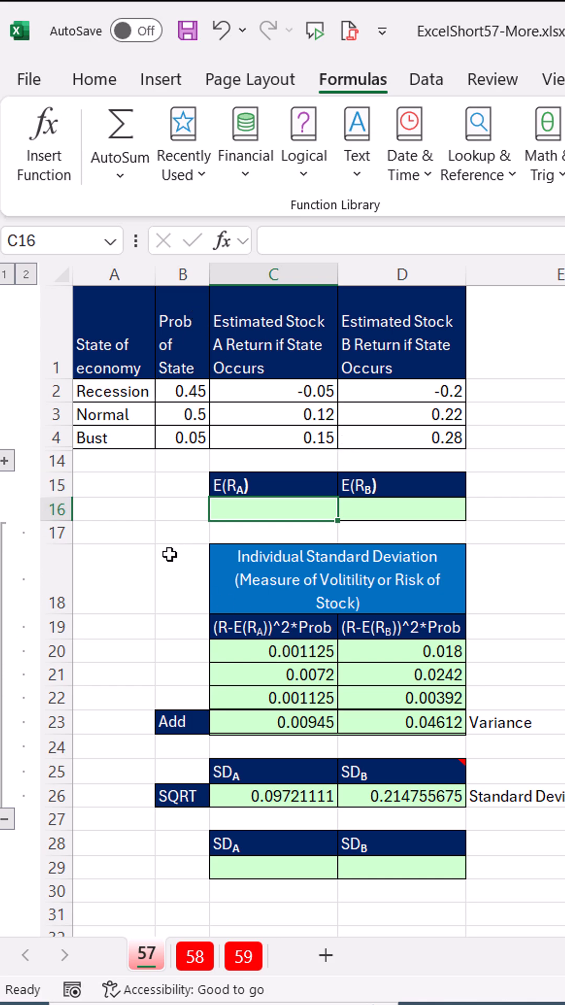
mouse_move(10, 832)
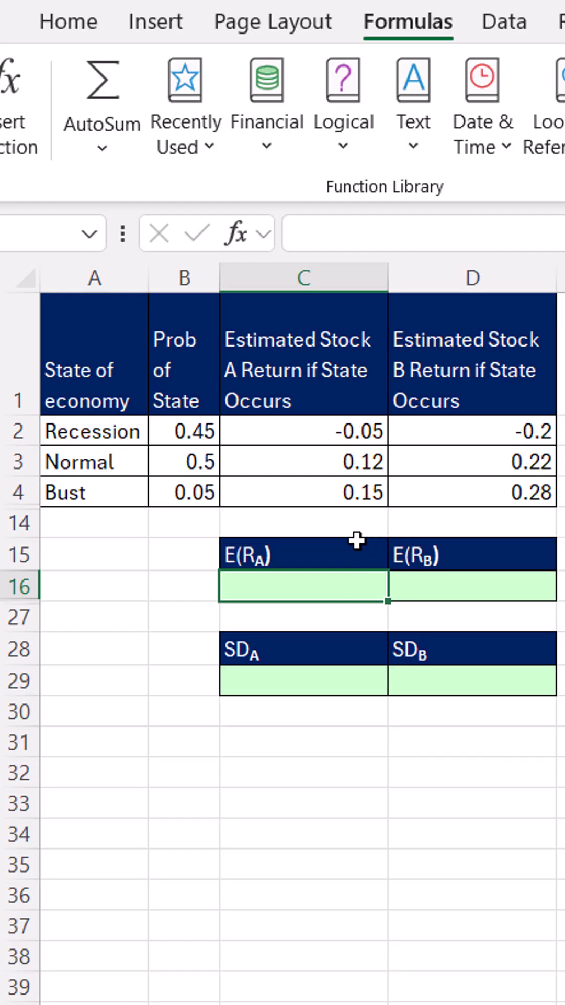
mouse_move(304, 427)
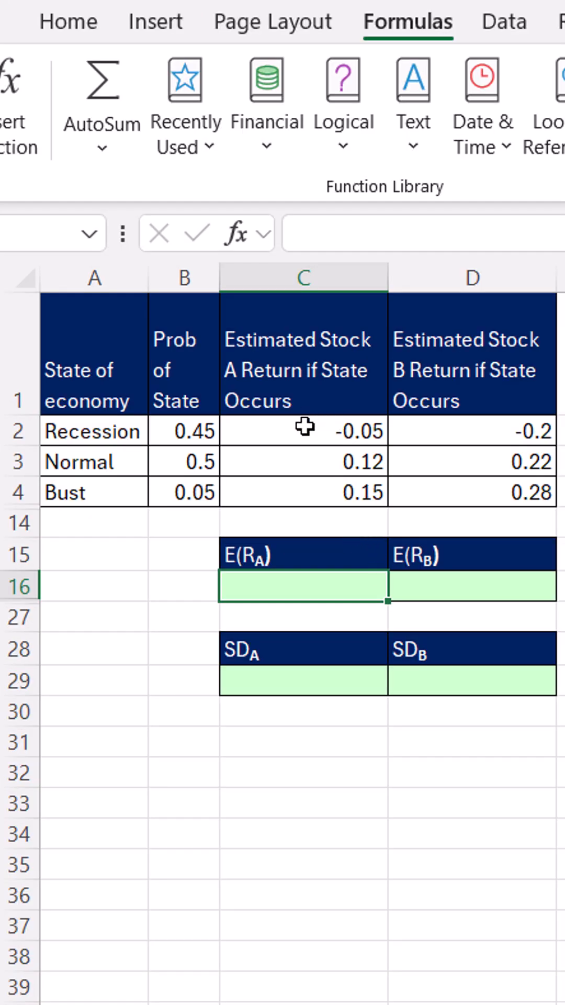
mouse_move(321, 483)
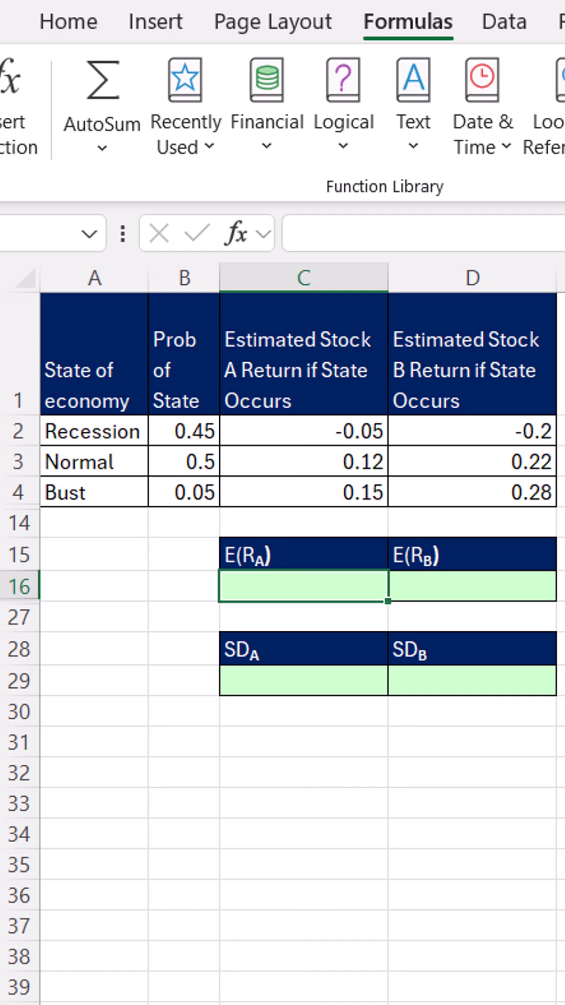
Begin the expected-return formula in C16 multiplying returns C2:D4 by probabilities B2:B4.
text(=C2:D4*B2:B4)
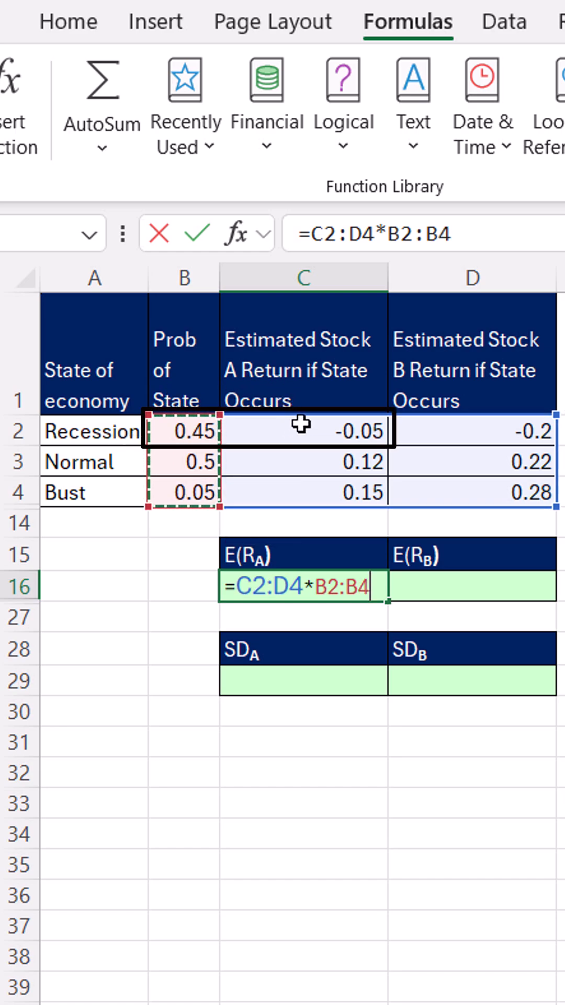
mouse_move(224, 469)
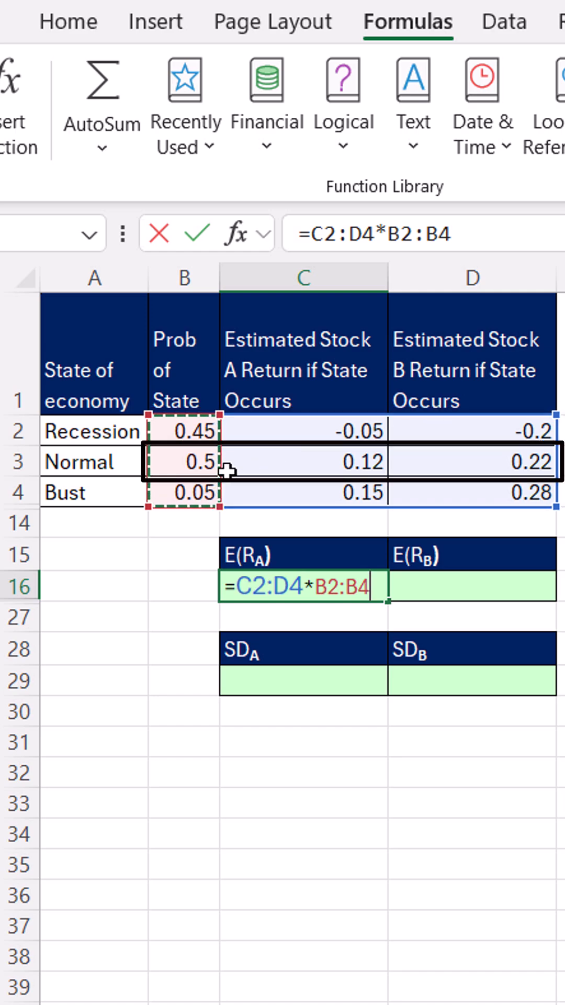
mouse_move(425, 453)
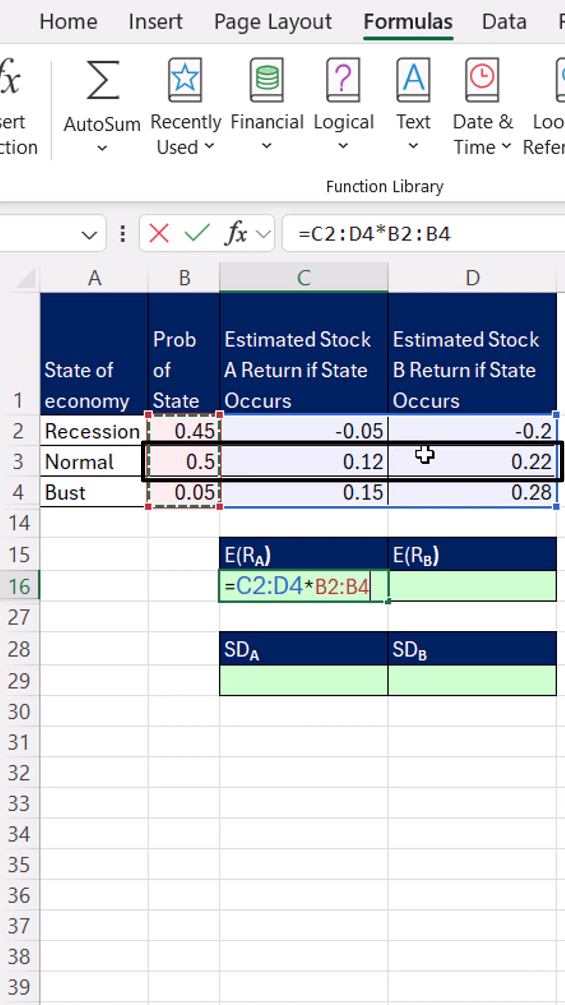
mouse_move(255, 584)
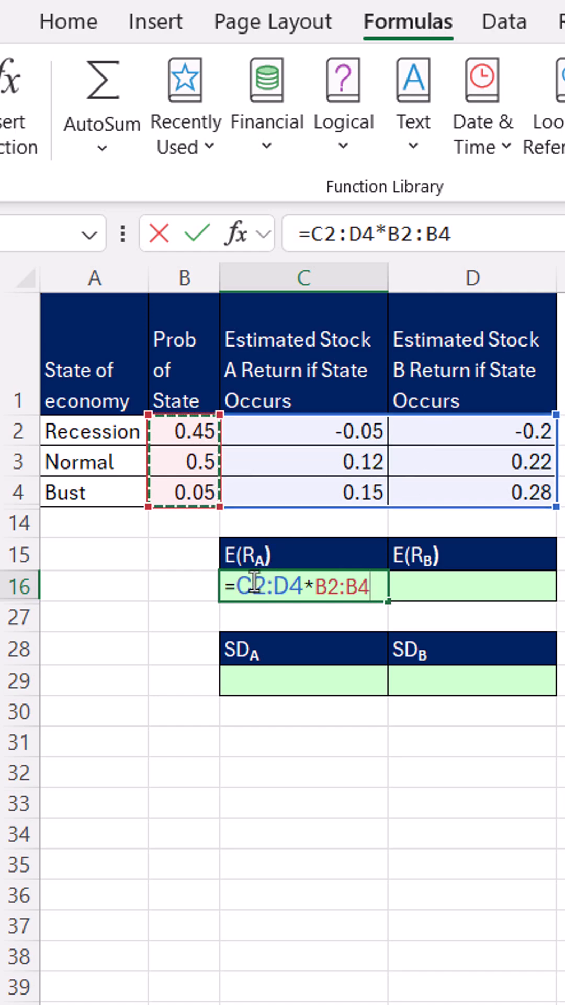
mouse_move(401, 755)
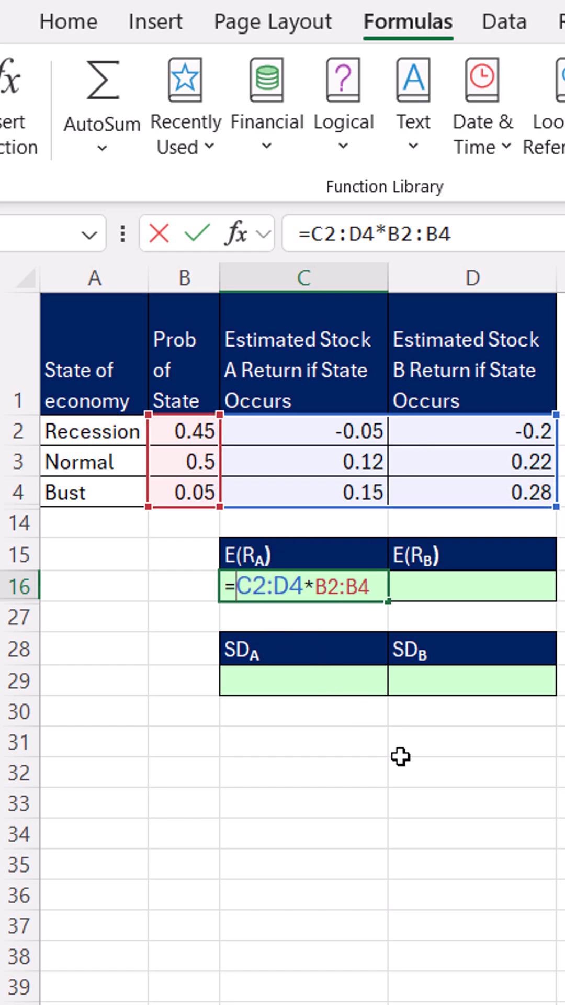
Wrap it as =BYCOL(C2:D4*B2:B4,SUM), spilling expected returns 0.045 and 0.034.
text(byc)
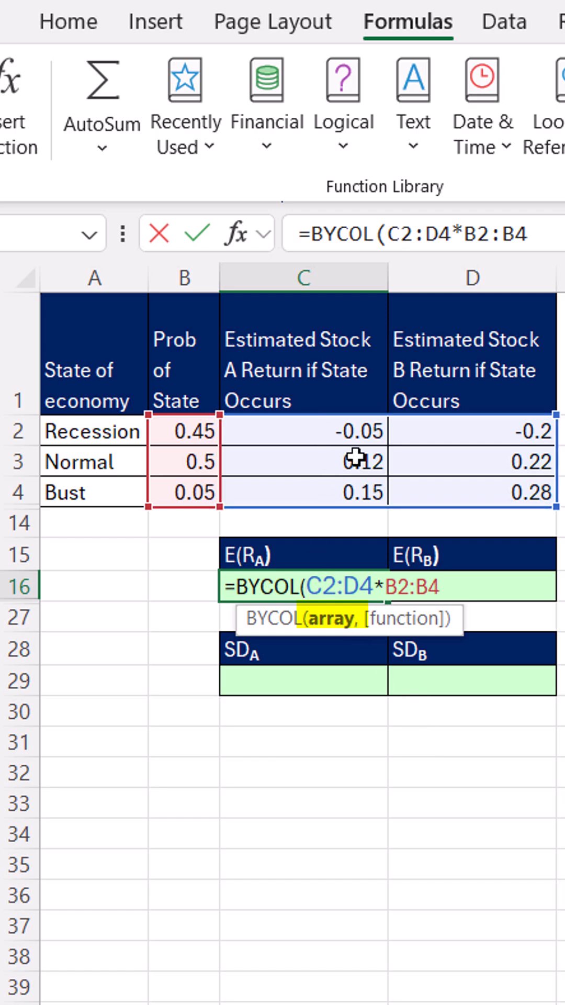
mouse_move(468, 595)
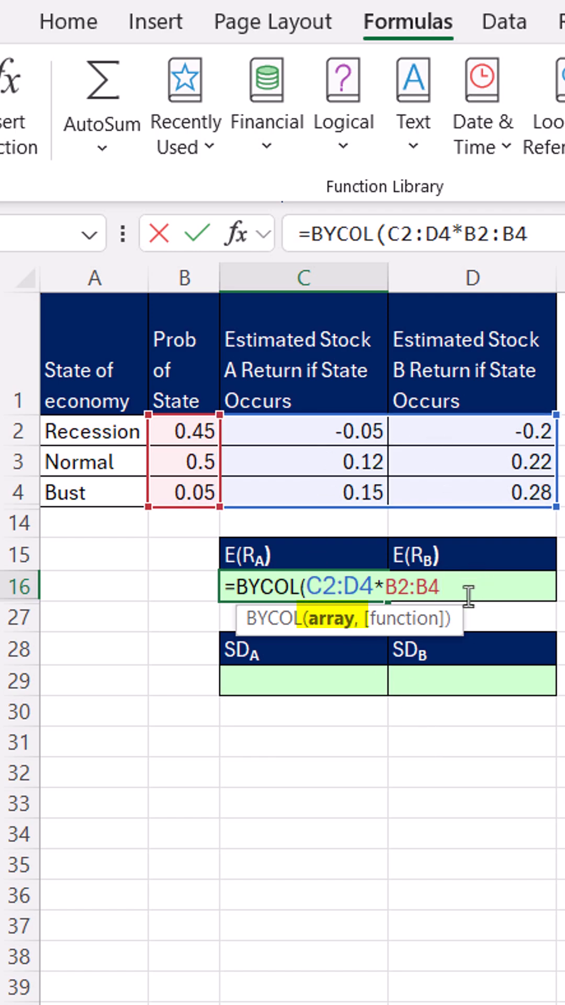
text(,SUM)
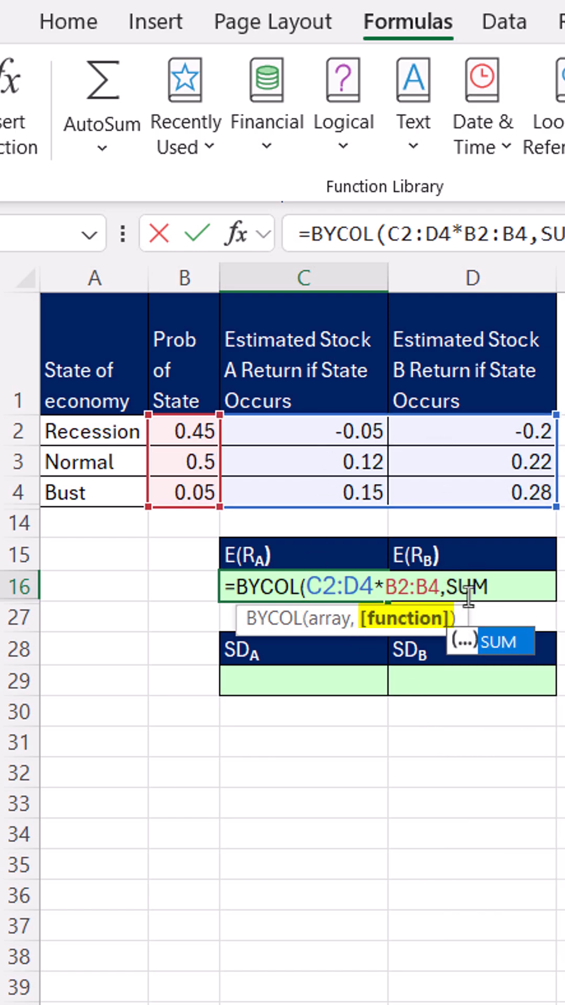
text())
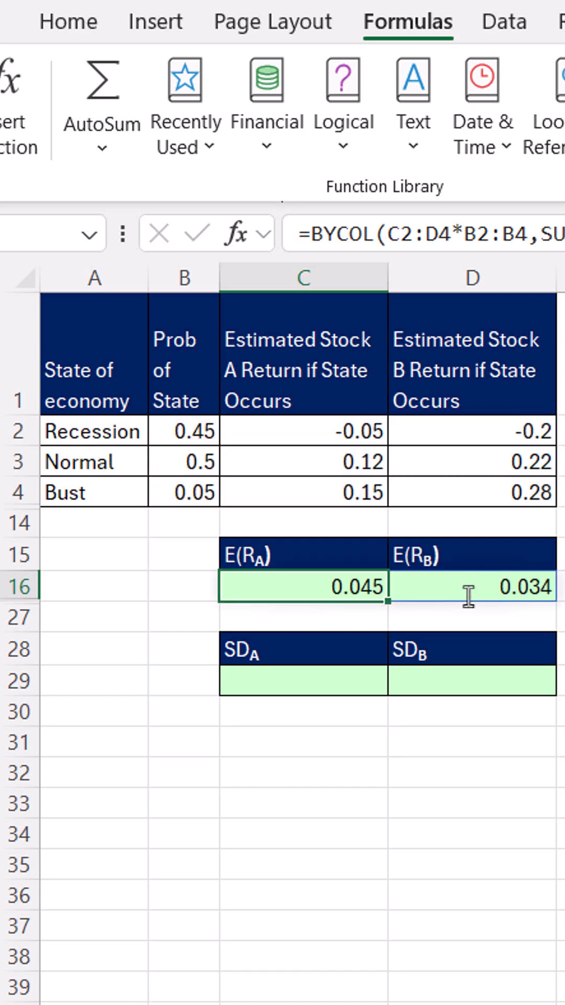
mouse_move(440, 616)
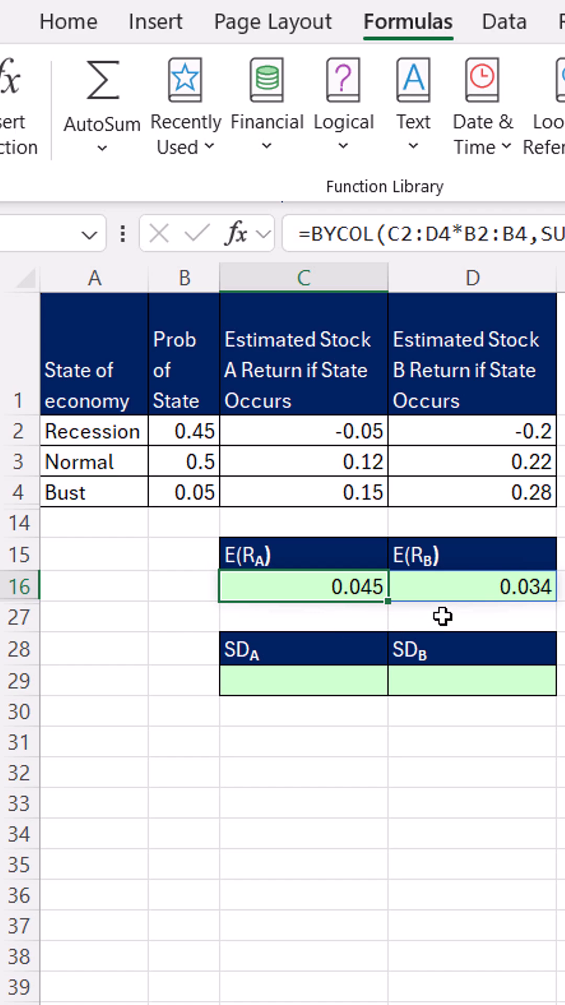
mouse_move(115, 441)
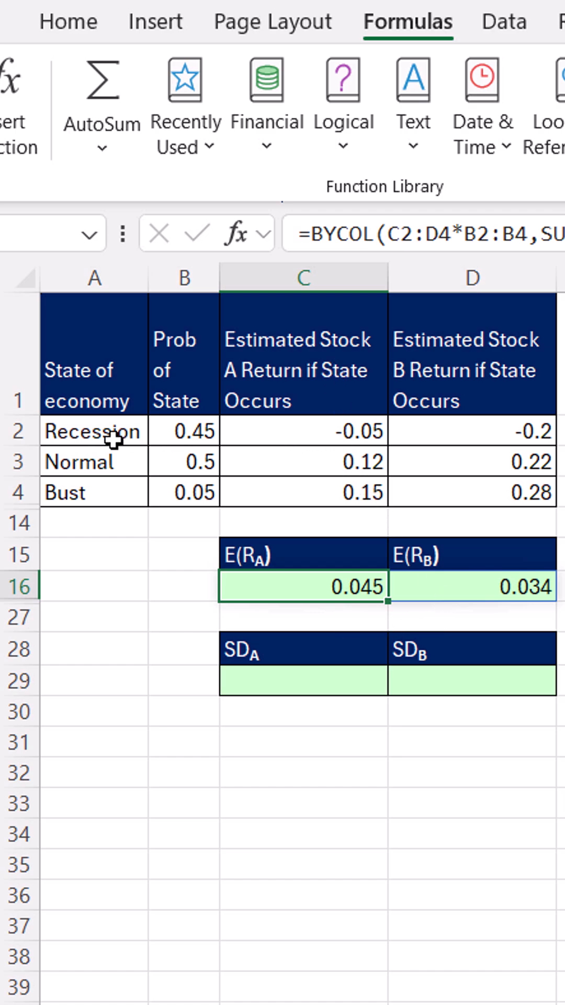
mouse_move(41, 702)
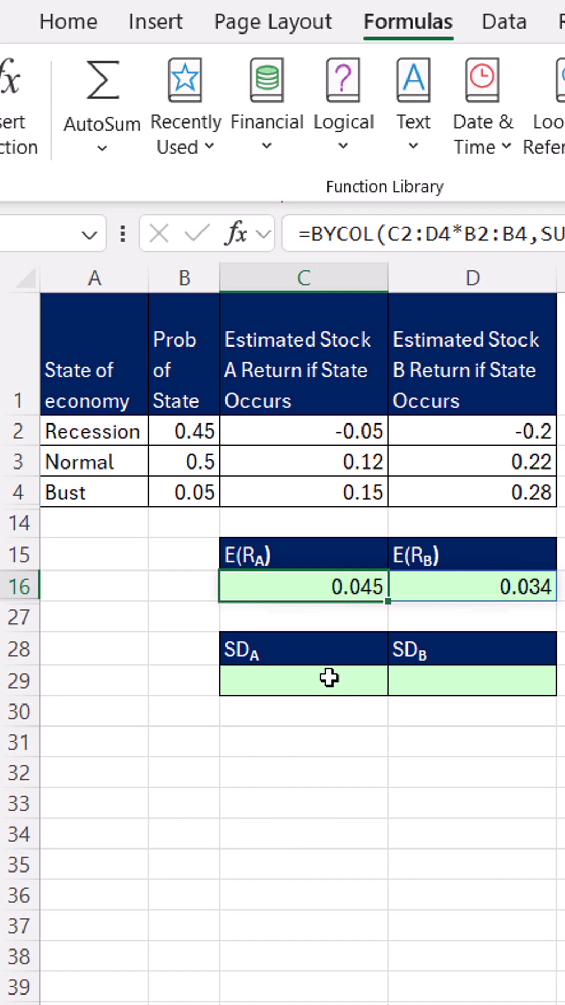
Build =(C2:D4-C16#)^2*B2:B4 in C29 for probability-weighted squared deviations.
text(=(C2:D4)
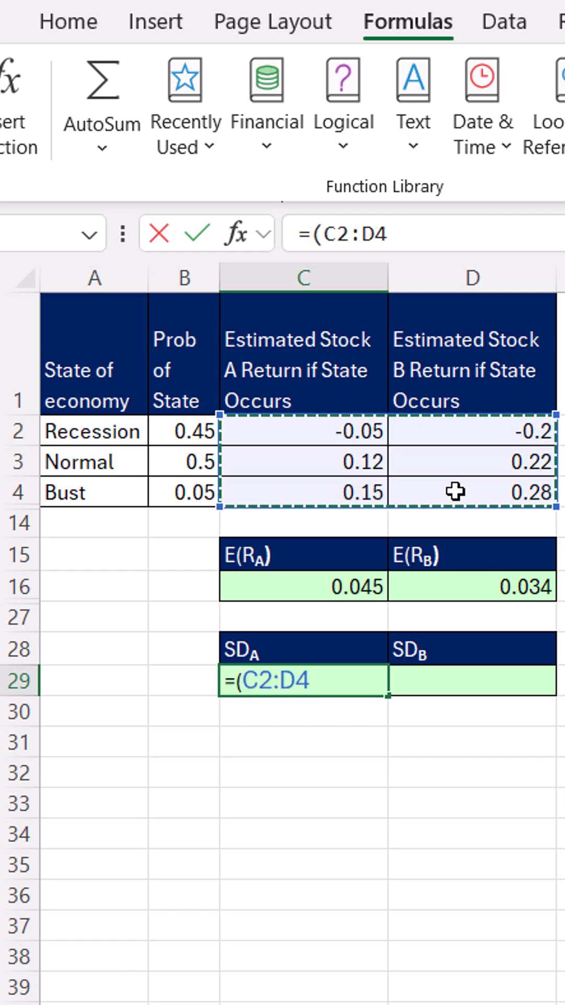
text(-)
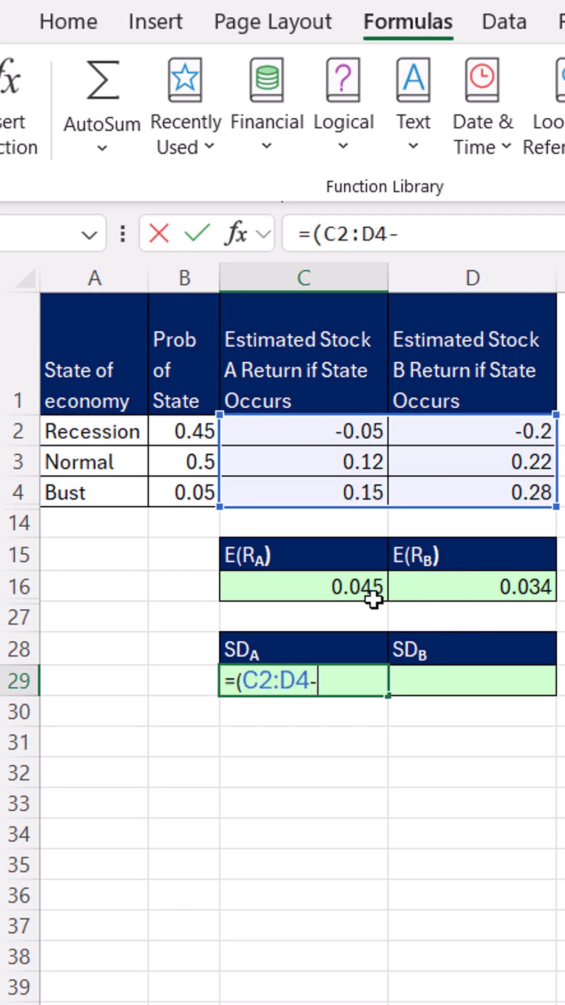
click(305, 585)
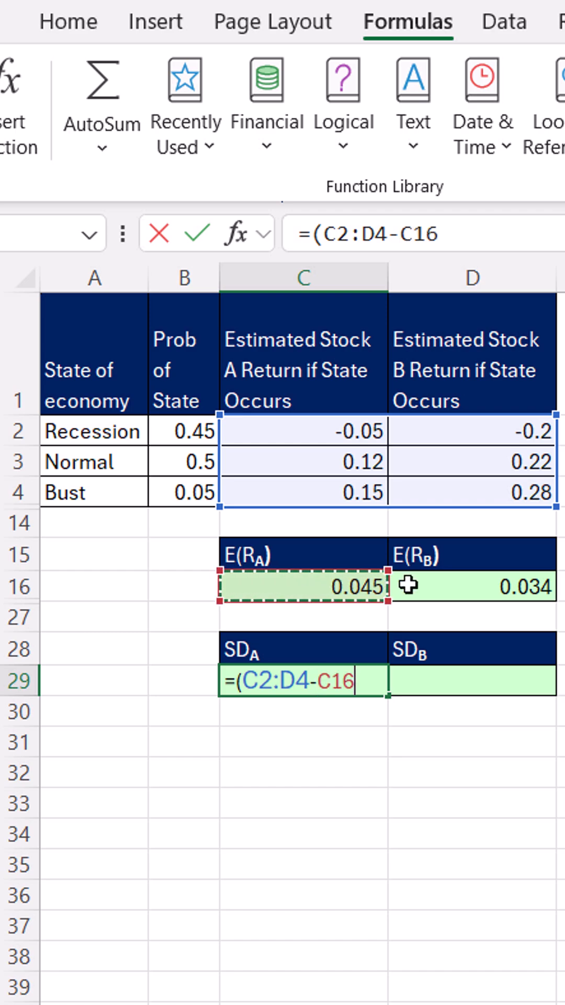
text(#)
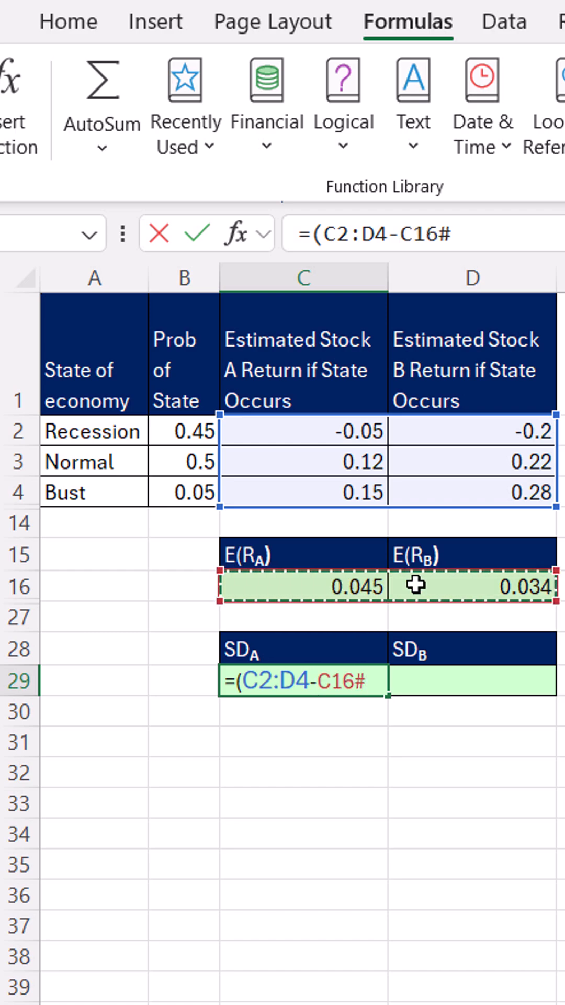
text())
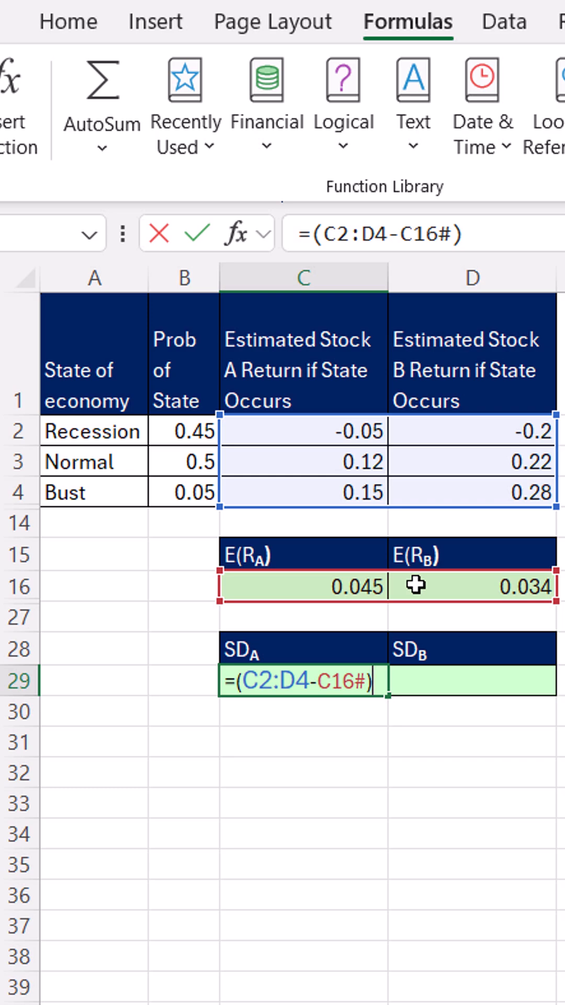
text(^)
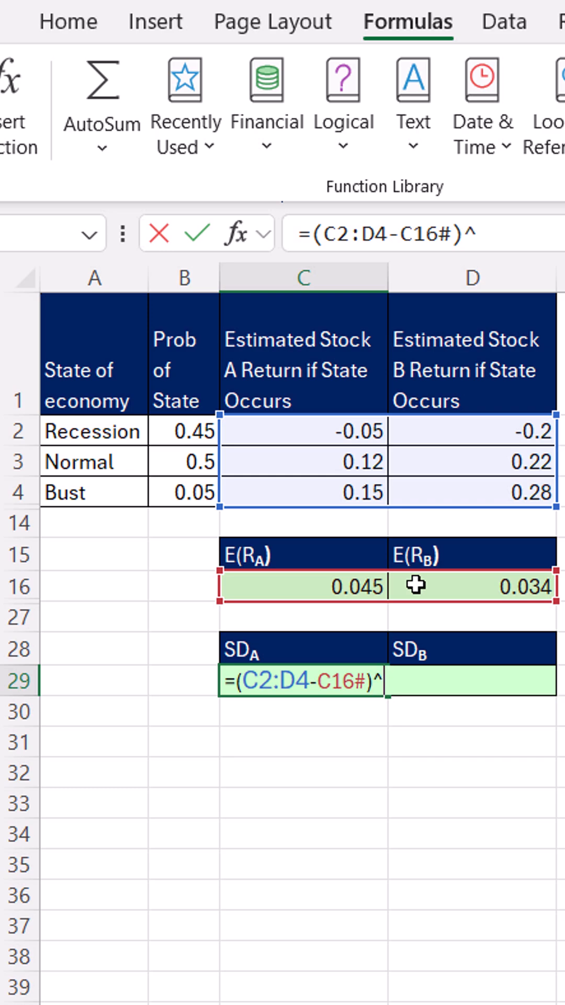
text(2*B2:B4)
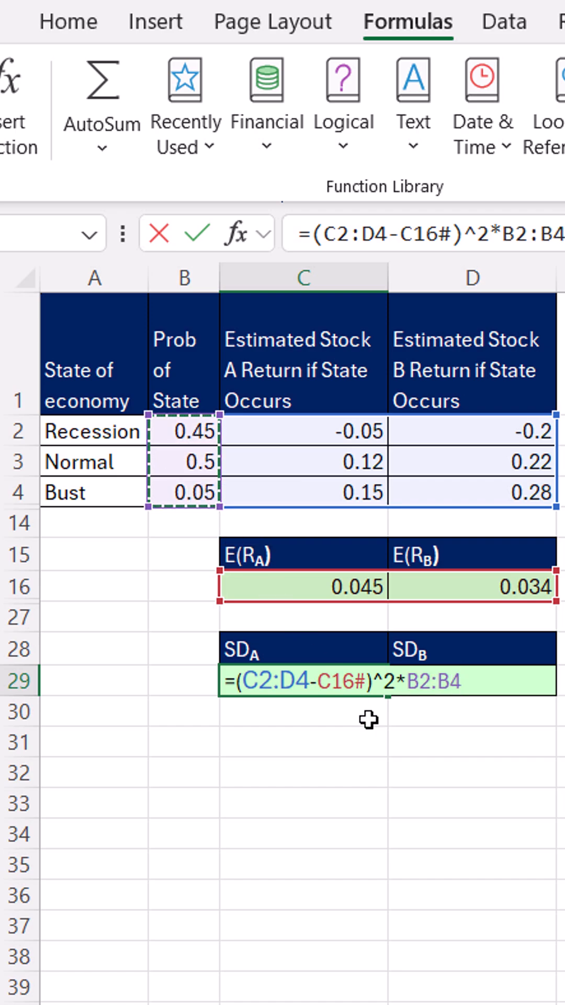
mouse_move(528, 549)
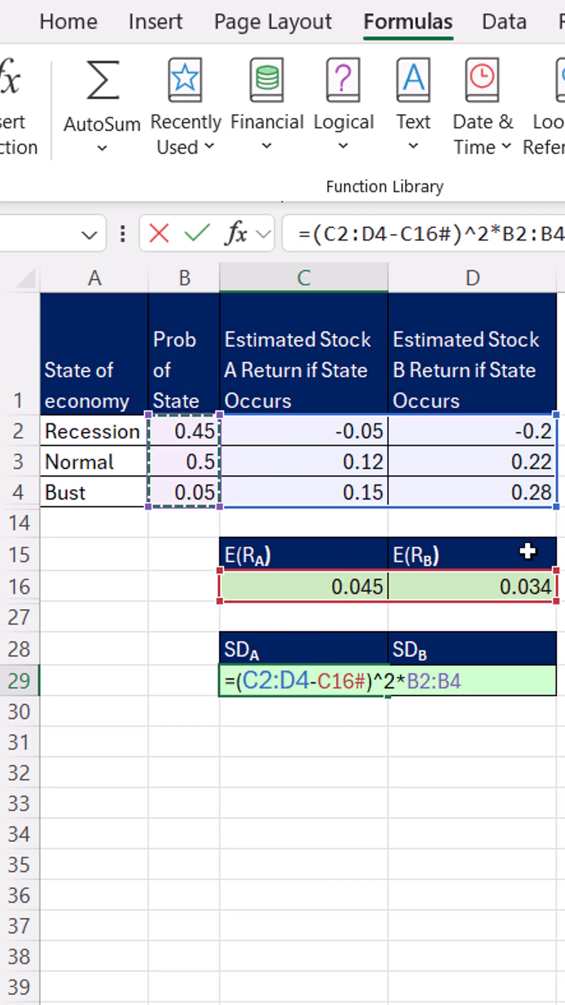
mouse_move(292, 453)
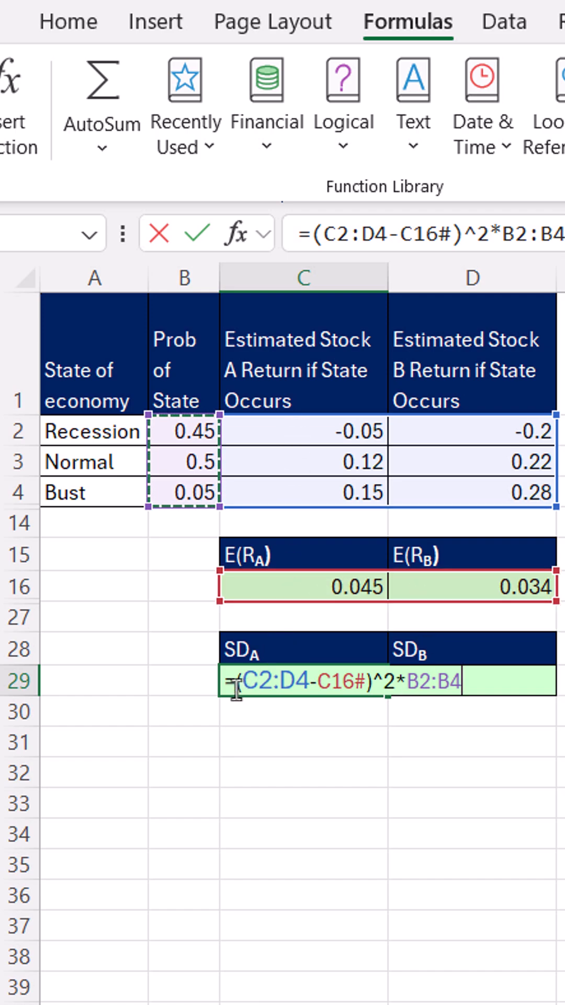
Wrap it in BYCOL(...,SUM) to spill variances 0.007425 and 0.044964, then reopen C29.
text(BYCOL()
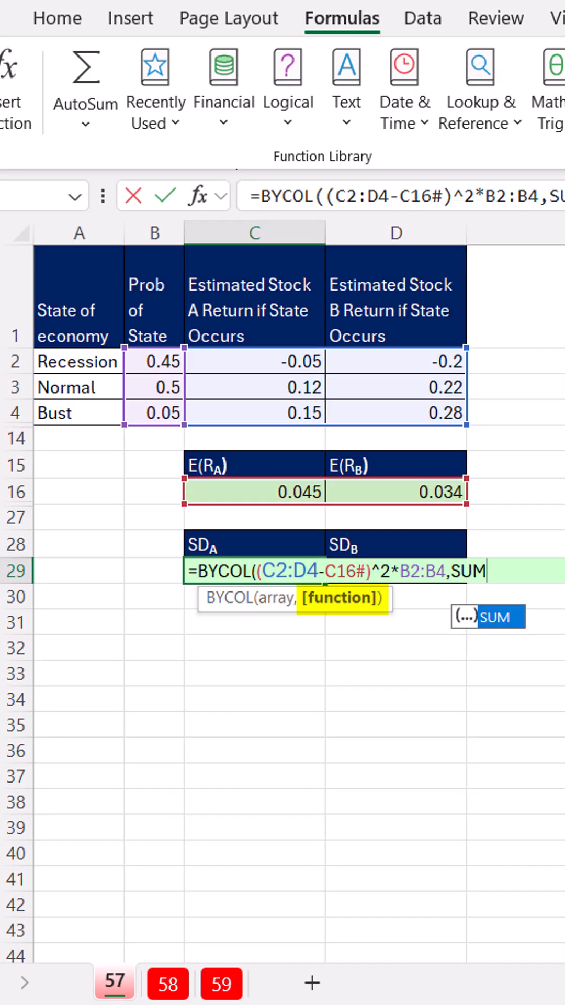
text())
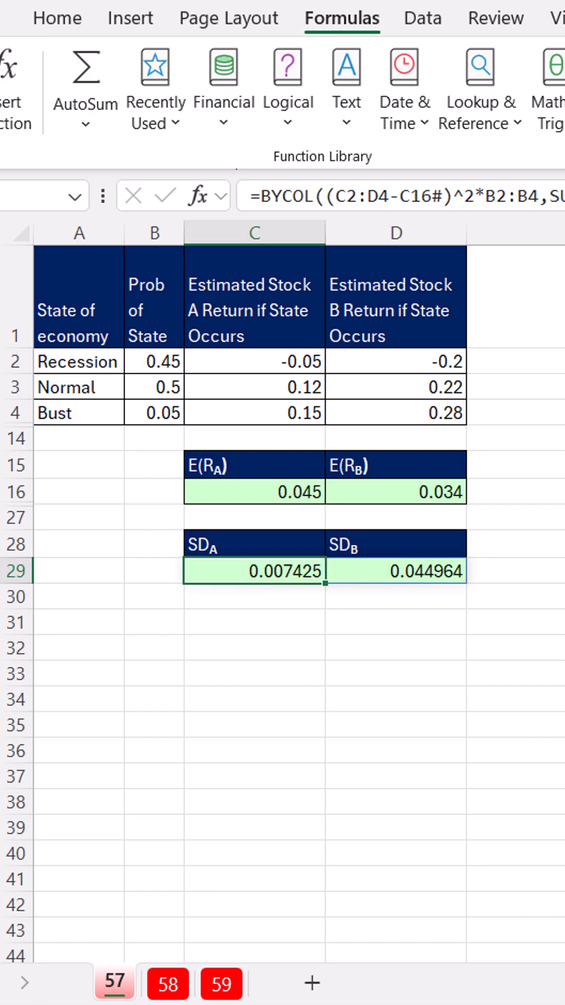
double_click(254, 571)
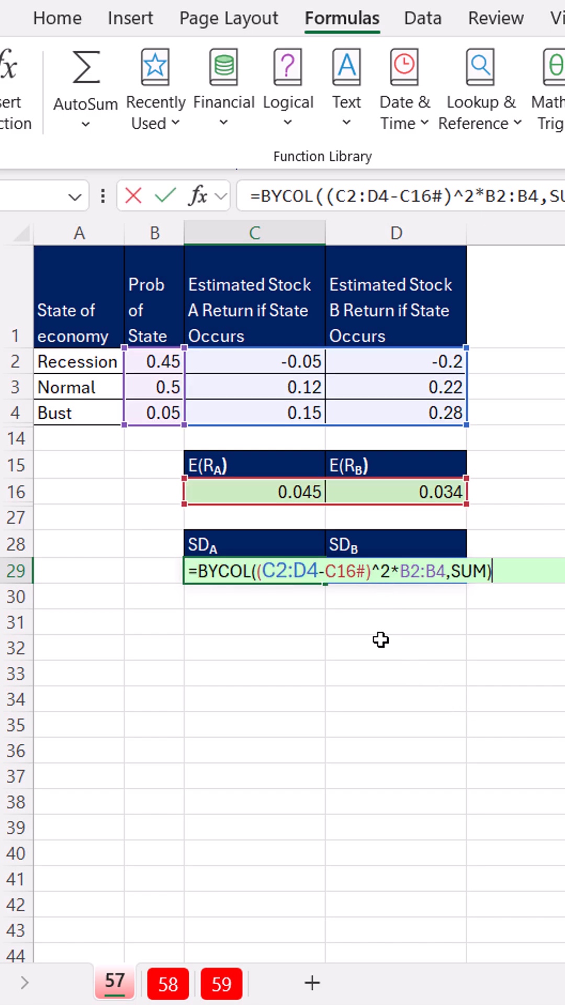
mouse_move(376, 596)
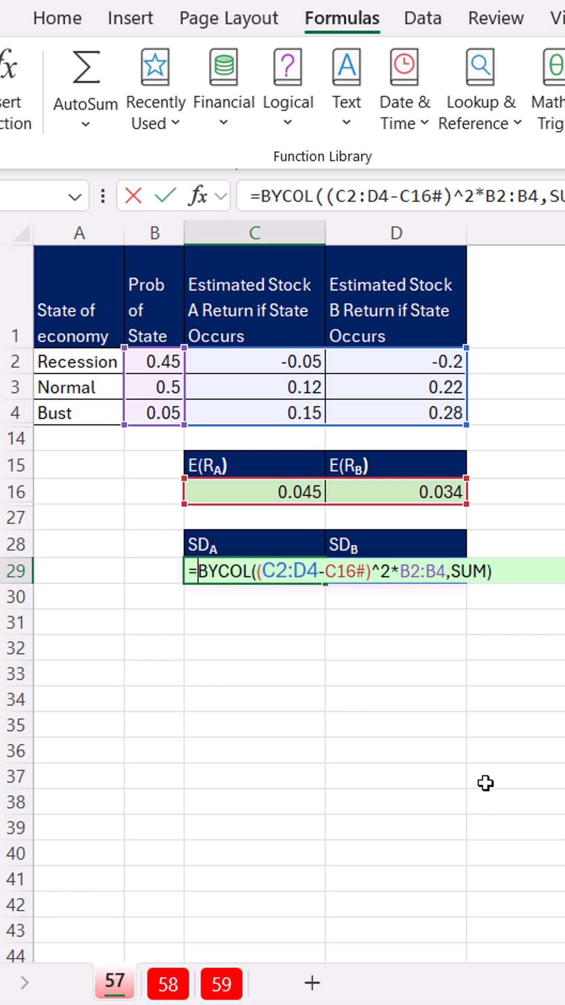
Nest the variance formula in an outer BYCOL applying SQRT, giving stock B 0.212047165.
text(BYCOL()
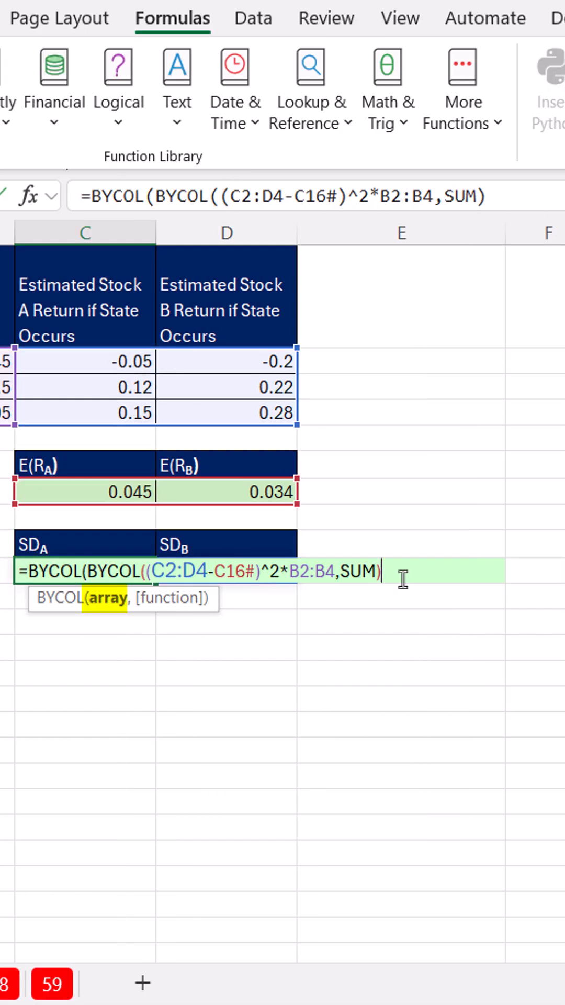
text(,)
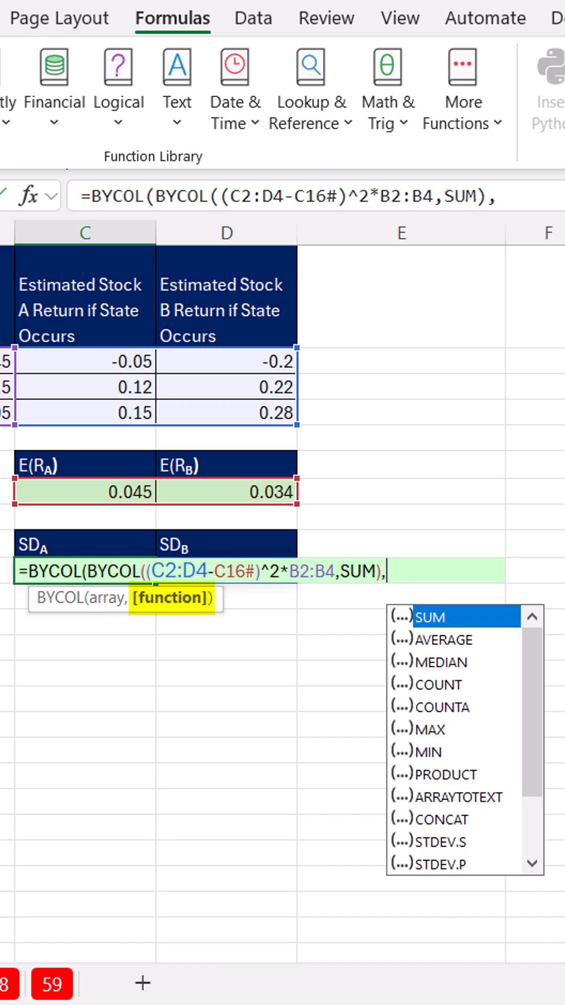
scroll(down, 3)
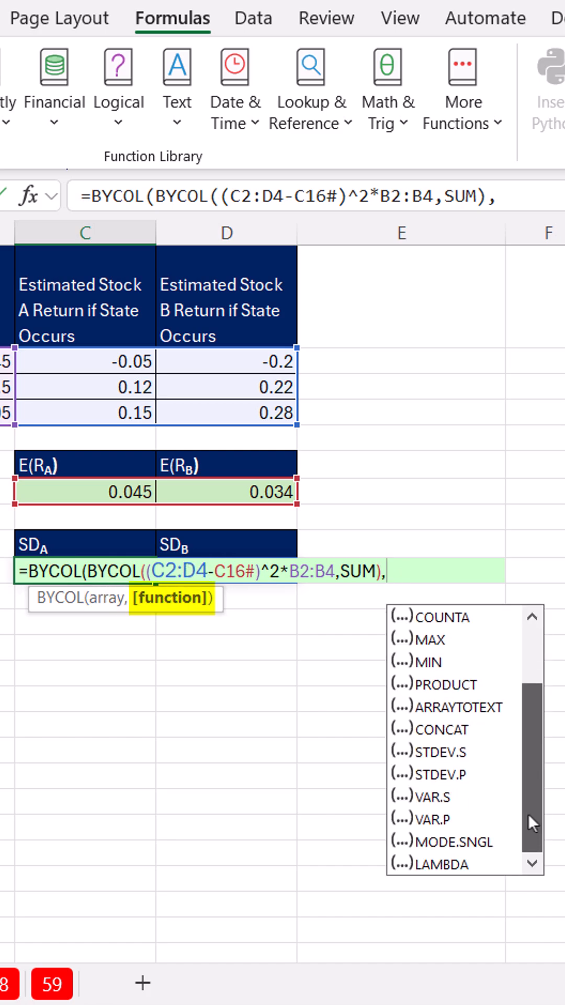
scroll(up, 3)
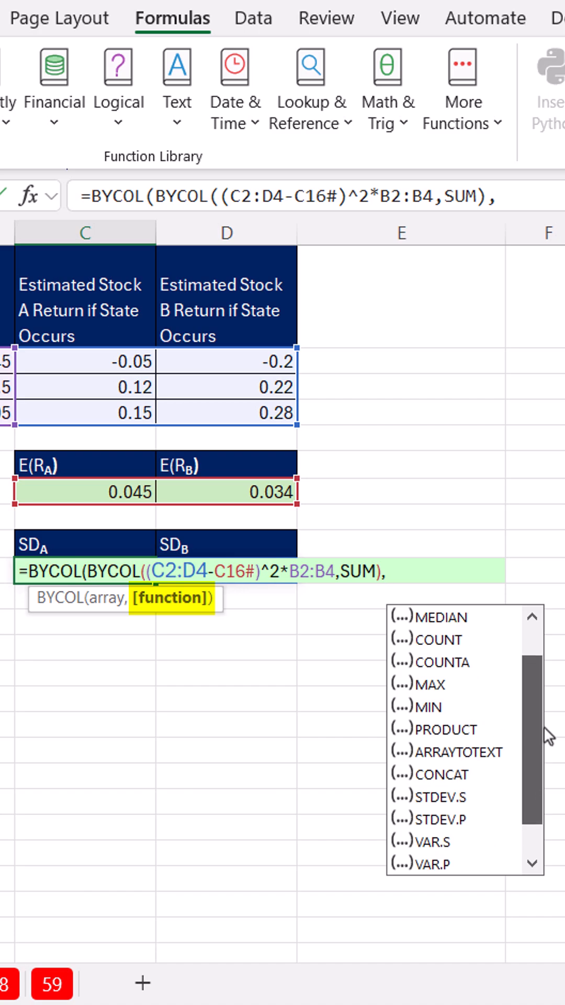
text(SQ)
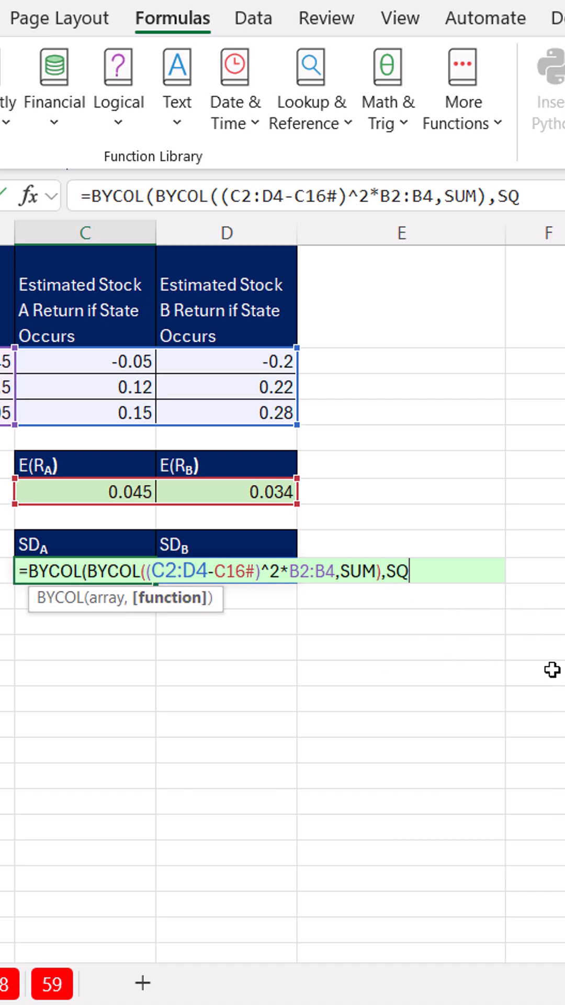
text(RT)
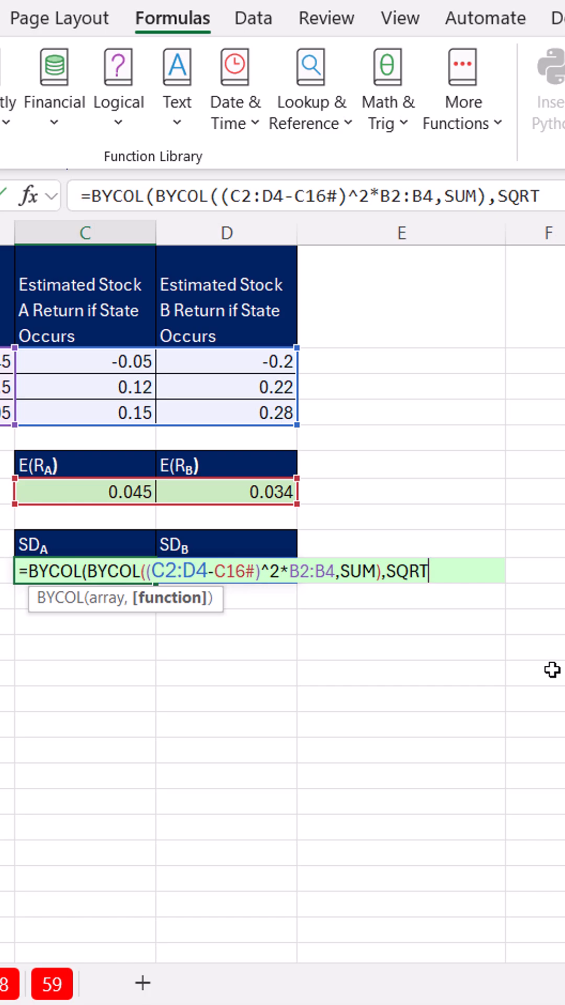
key(Return)
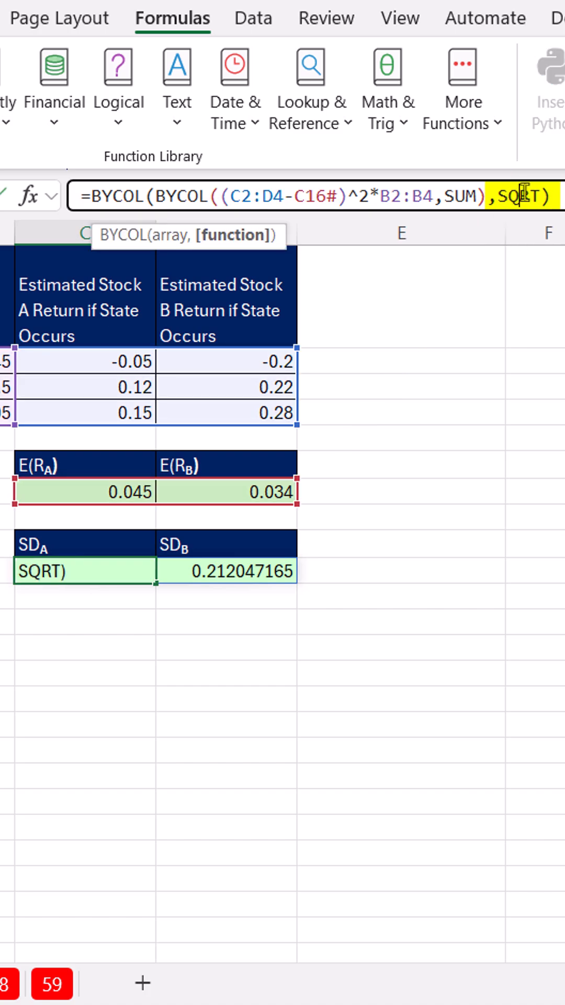
mouse_move(227, 235)
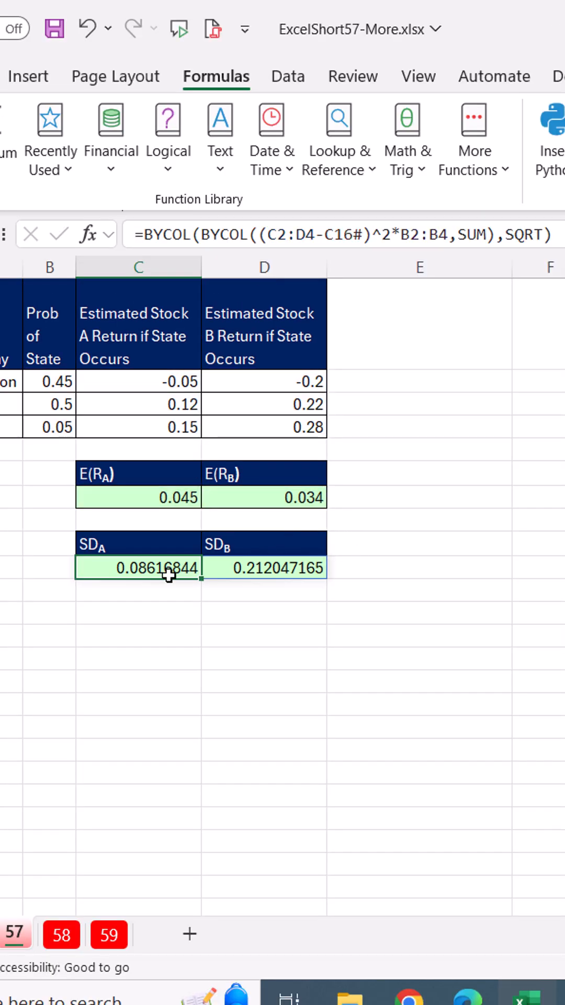
mouse_move(39, 542)
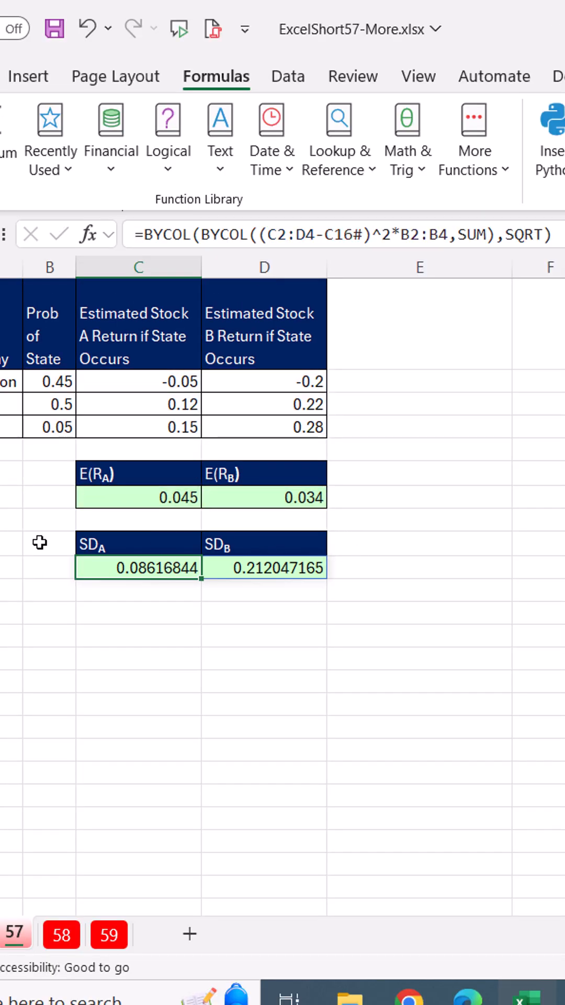
mouse_move(224, 286)
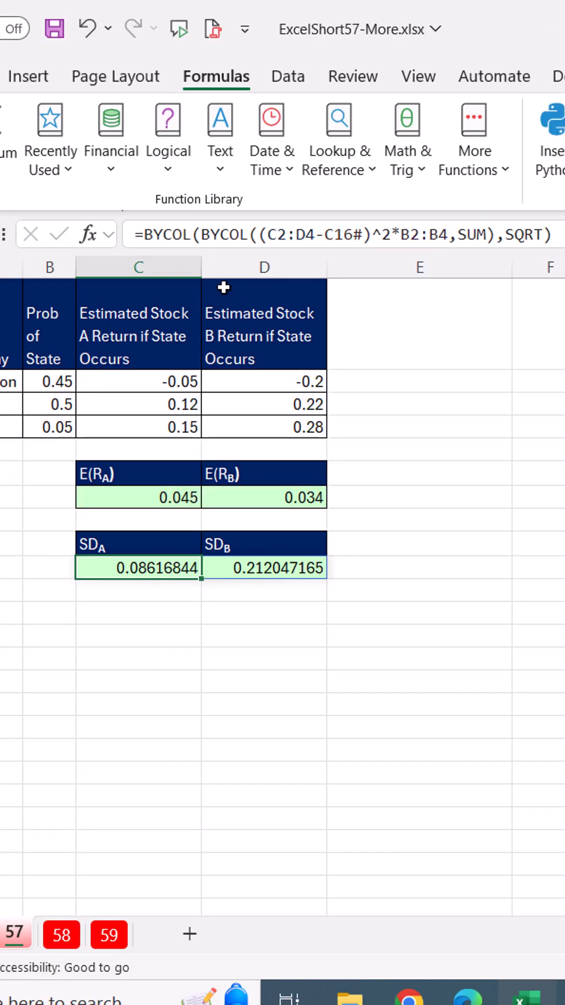